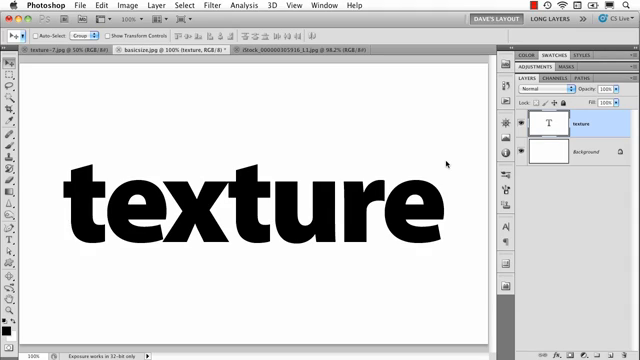
mouse_move(50, 172)
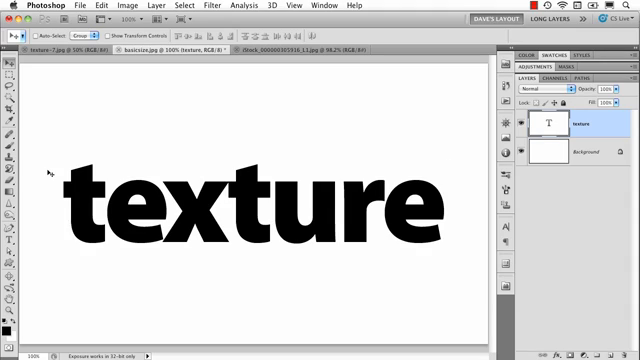
mouse_move(264, 178)
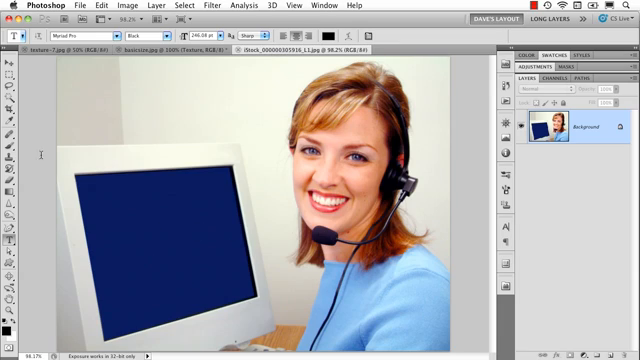
Switch to the photo of the woman with the headset beside the blue monitor
left_click(10, 66)
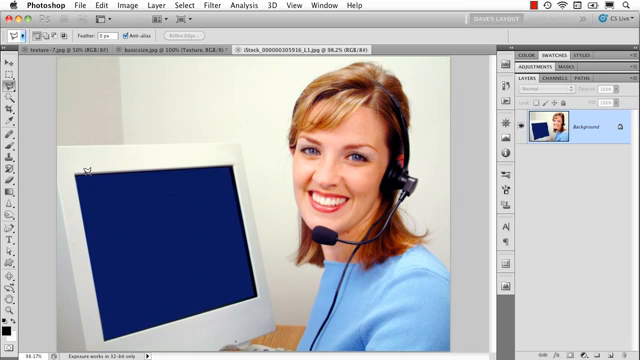
mouse_move(232, 160)
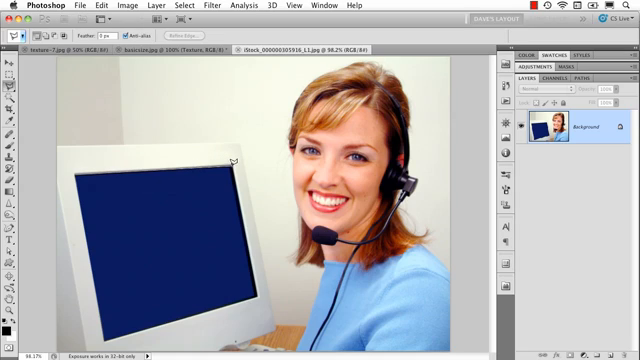
mouse_move(188, 288)
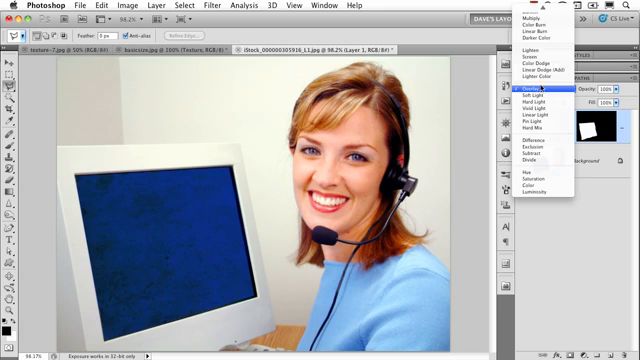
Apply a new blend mode to the texture layer so the screen shows a tan parchment-like texture
left_click(560, 98)
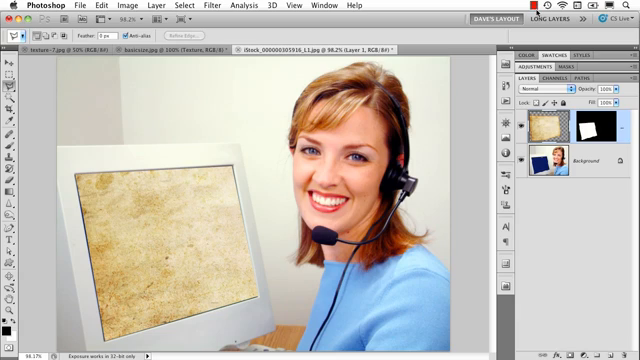